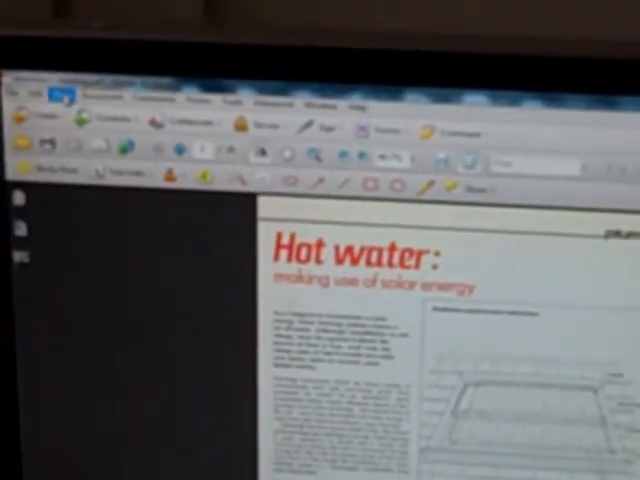
Paste the copied PDF article text into the EditPlus document as plain column-broken lines.
{"action": "left_click", "coordinate": [60, 96]}
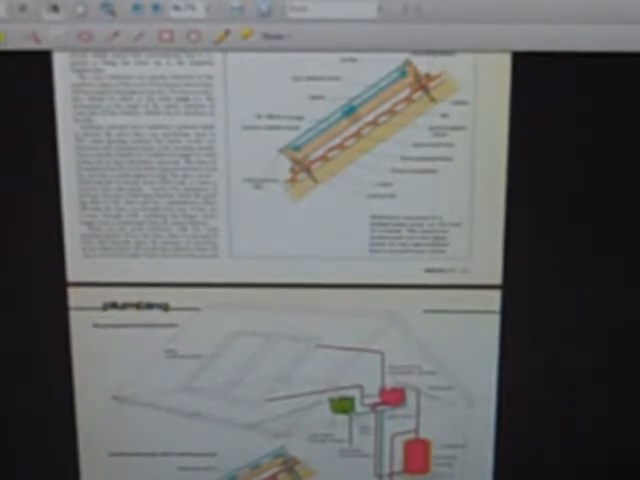
{"action": "key", "text": "ctrl+a"}
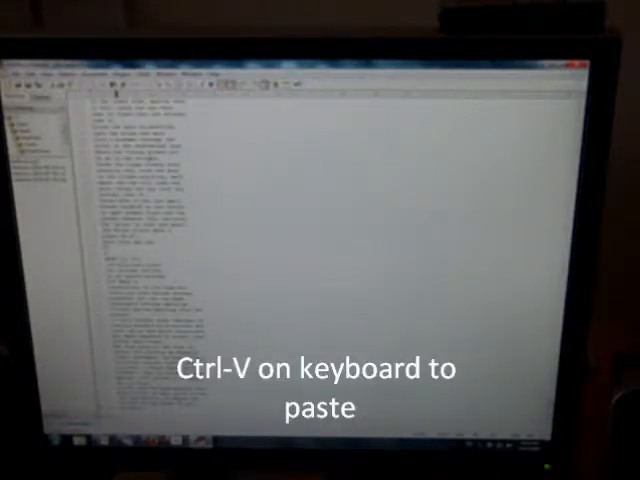
{"action": "key", "text": "ctrl+v"}
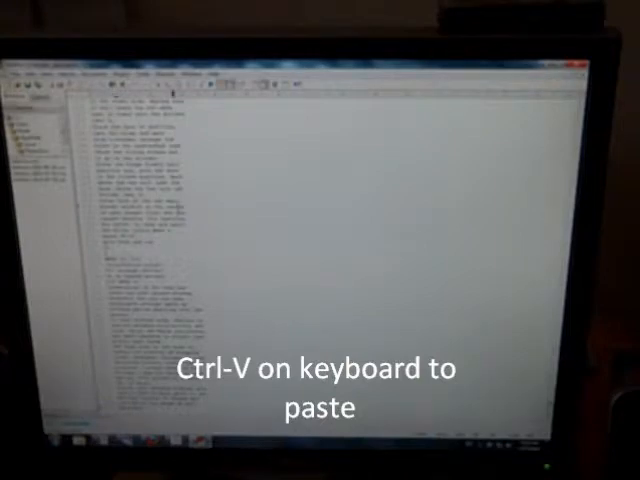
{"action": "key", "text": "ctrl+v"}
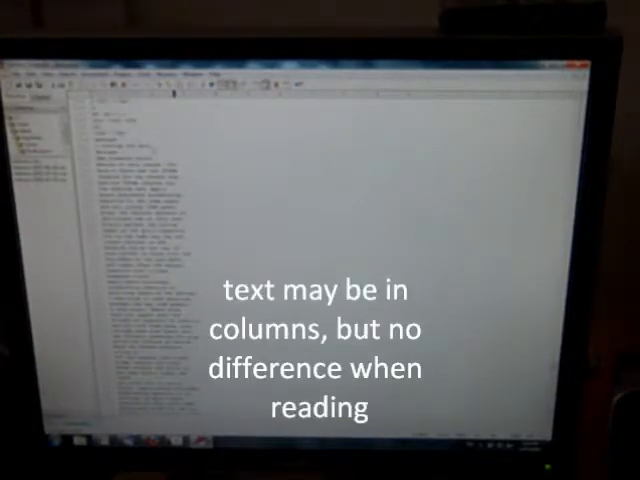